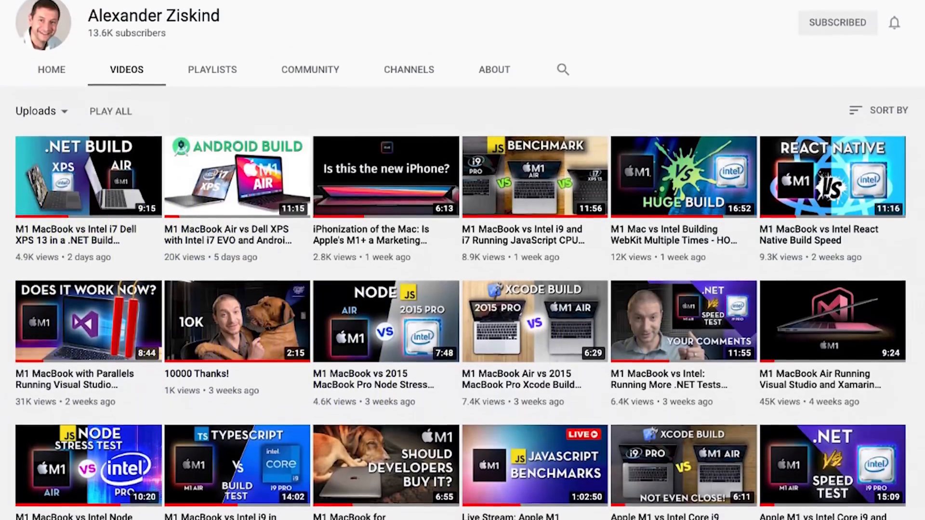
# Open Get Info for the Terminal application in the Utilities folder.
pyautogui.scroll(-3)
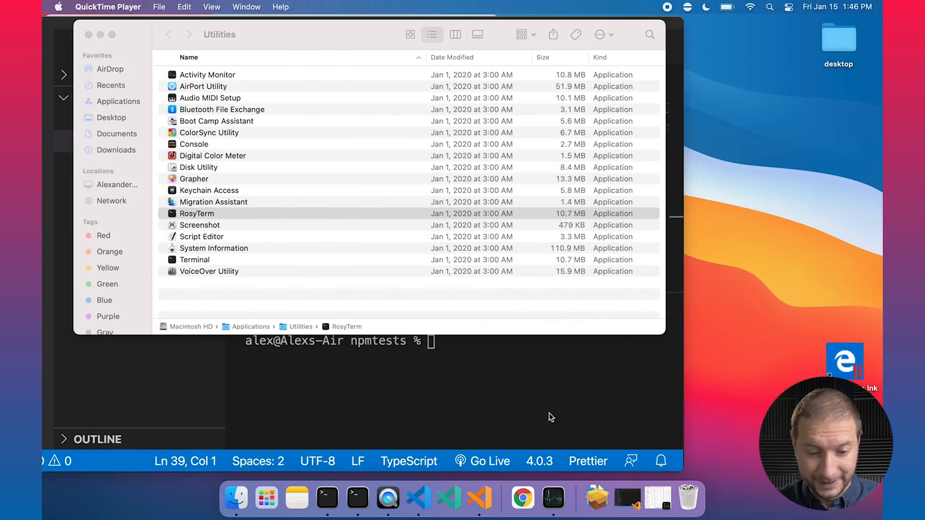
pyautogui.click(194, 260)
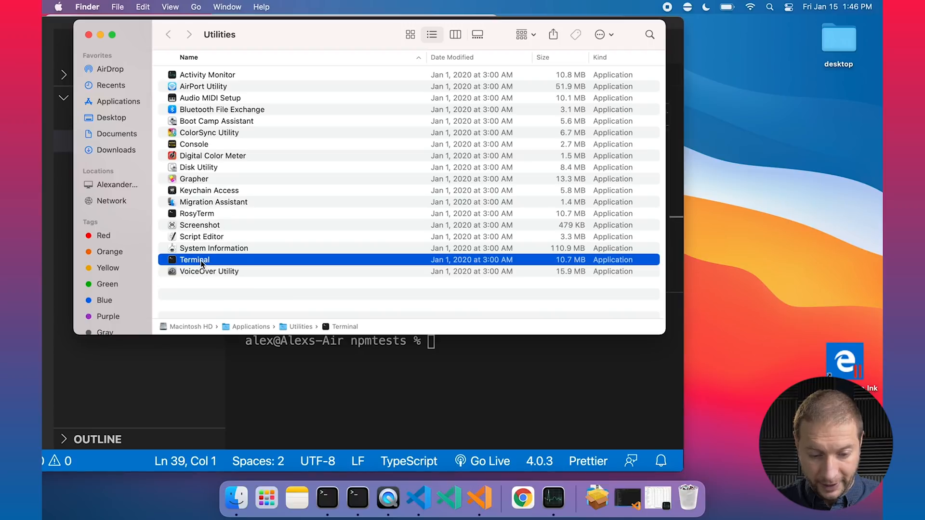
pyautogui.rightClick(194, 260)
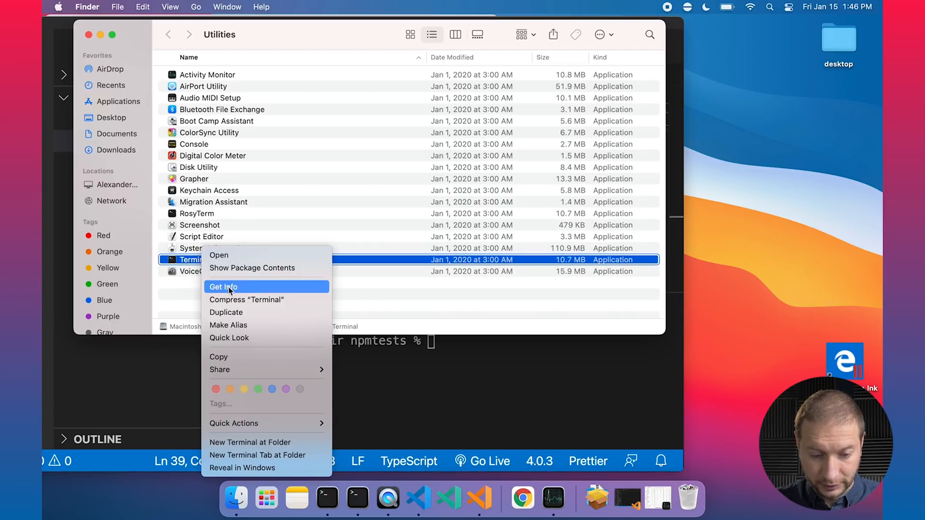
pyautogui.click(223, 286)
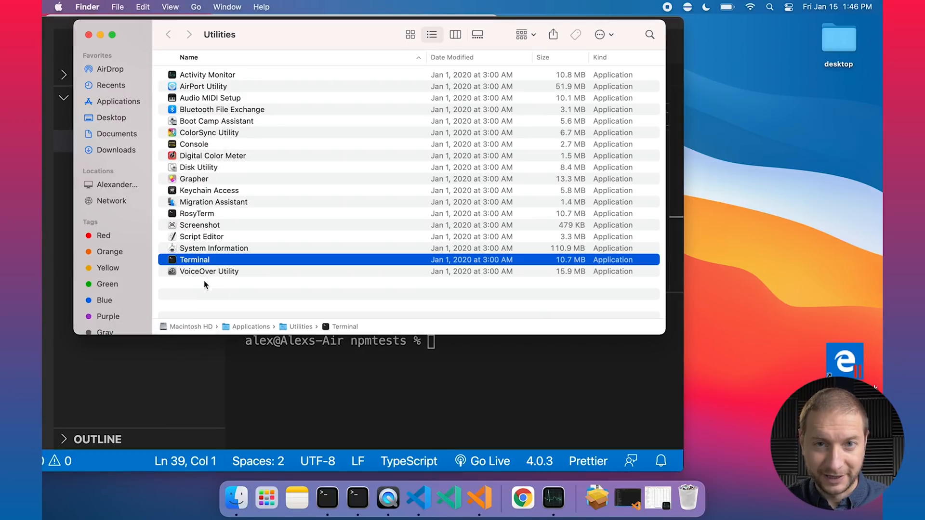
pyautogui.moveTo(206, 271)
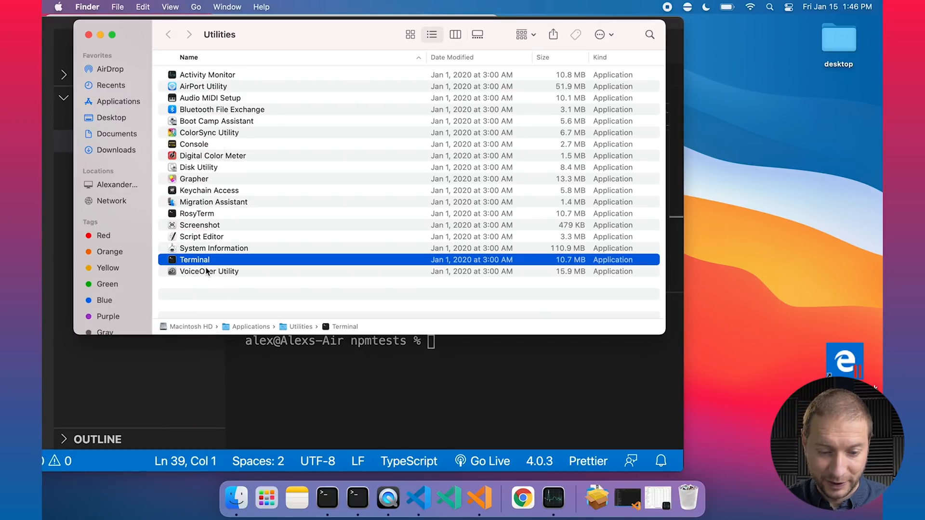
# Open Get Info for the RosyTerm application, then close Finder.
pyautogui.rightClick(194, 259)
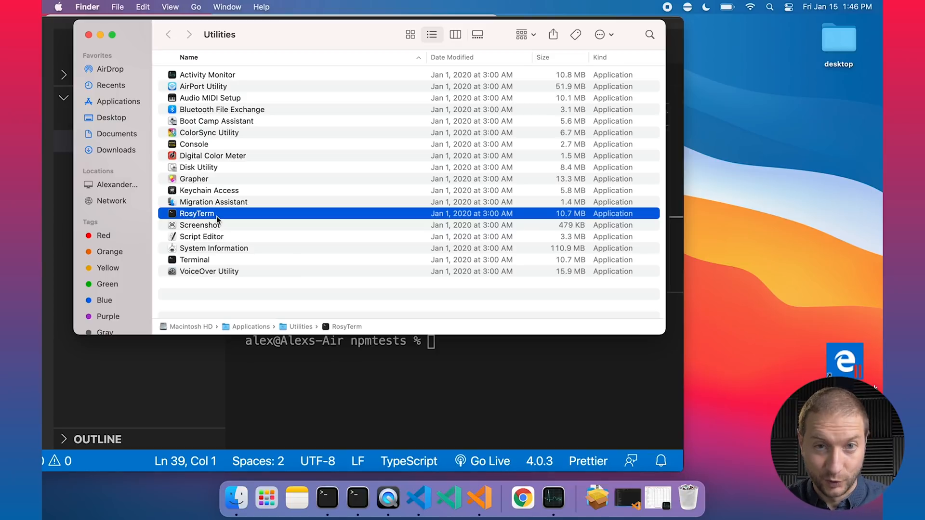
pyautogui.rightClick(197, 213)
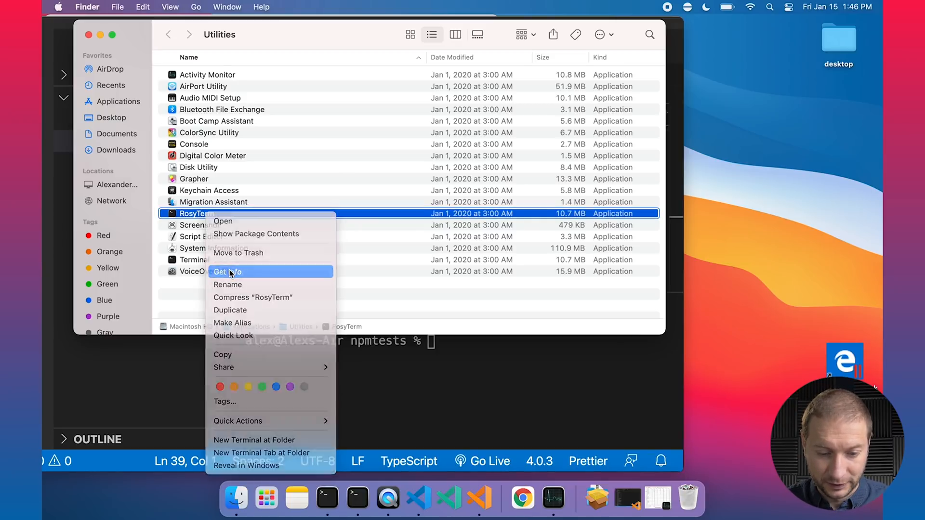
pyautogui.click(227, 272)
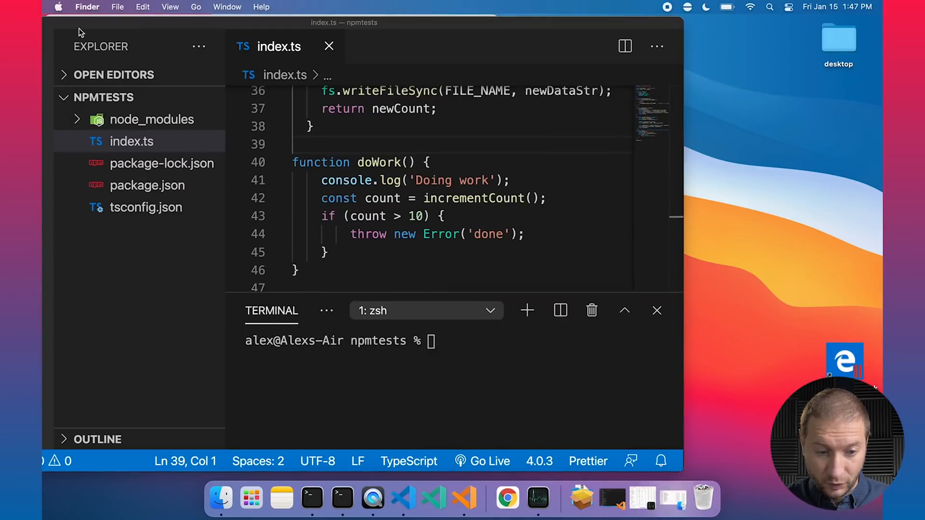
# Hide Visual Studio Code to reveal the two Terminal windows in npmtests.
pyautogui.click(297, 497)
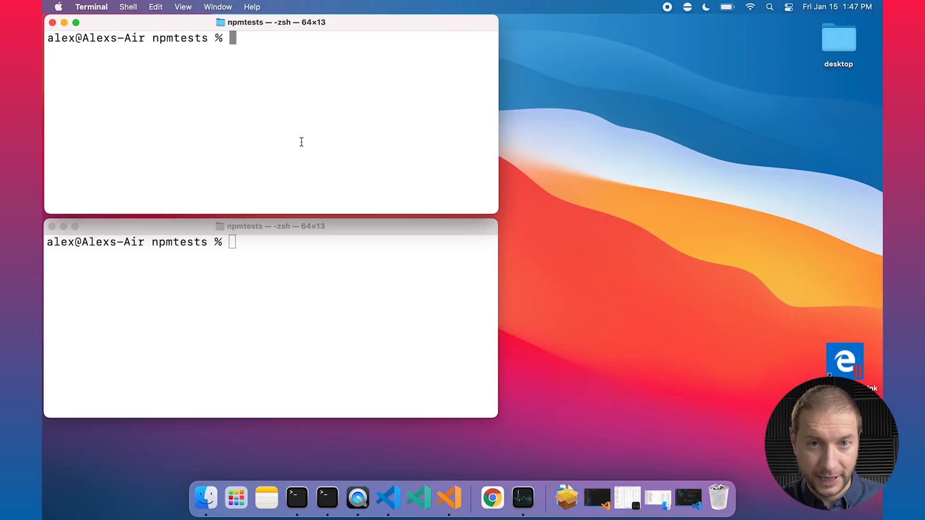
# Run uname -m in both windows, showing arm64 and x86_64.
pyautogui.write('un')
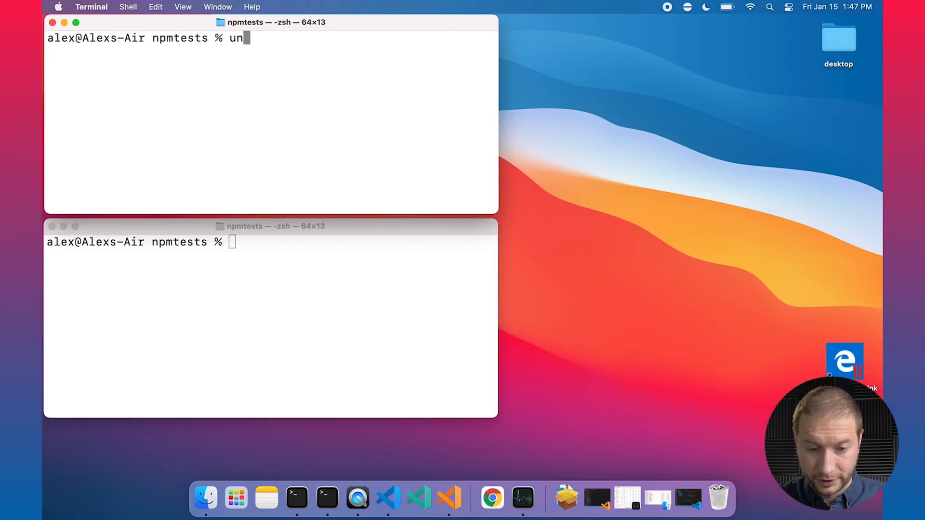
pyautogui.write('ame -m')
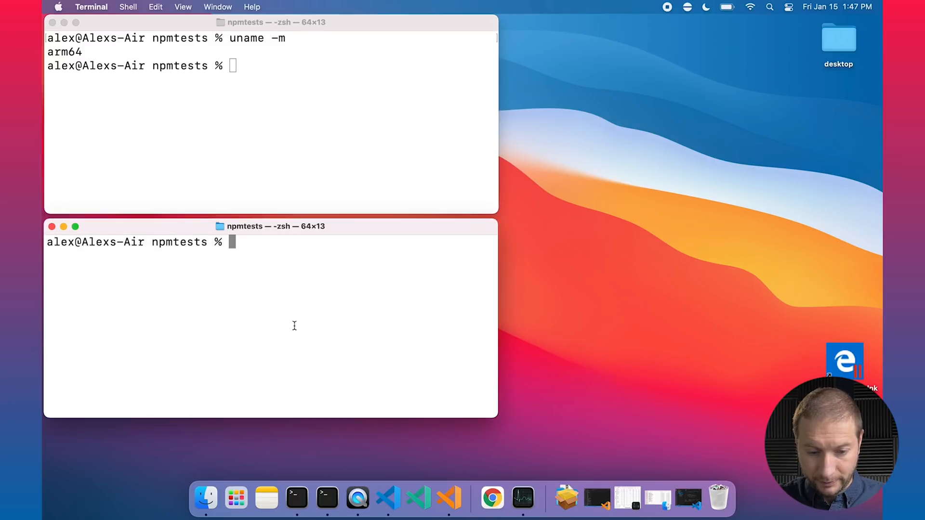
pyautogui.write('uname -m')
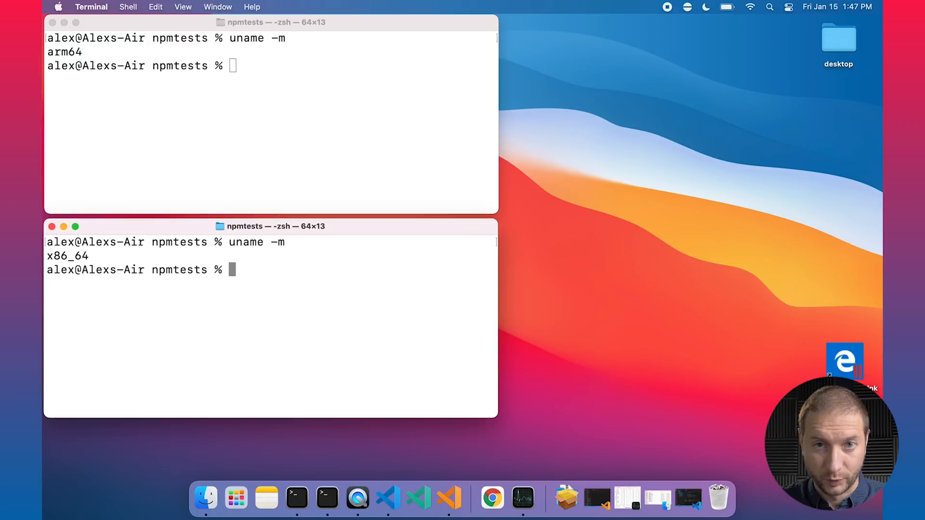
pyautogui.moveTo(270, 378)
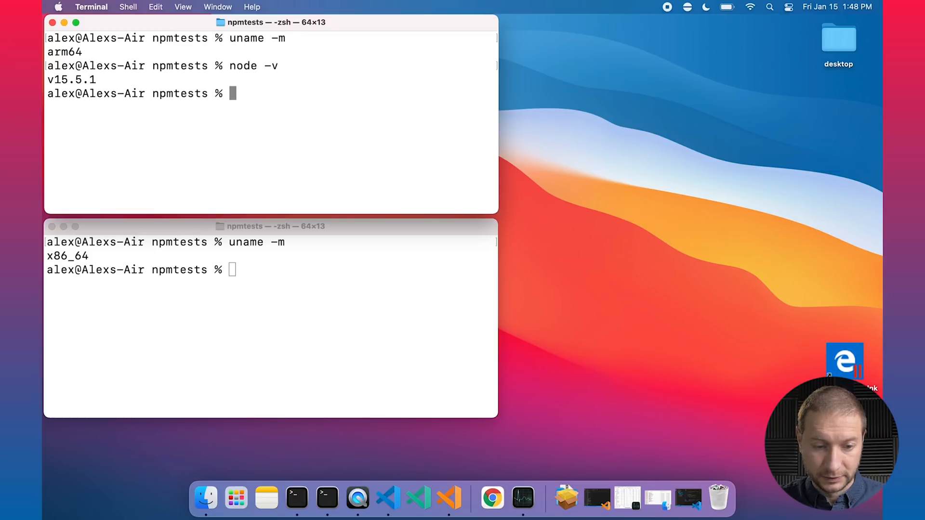
# Run node -v and require('process').arch in each Terminal window.
pyautogui.write('no')
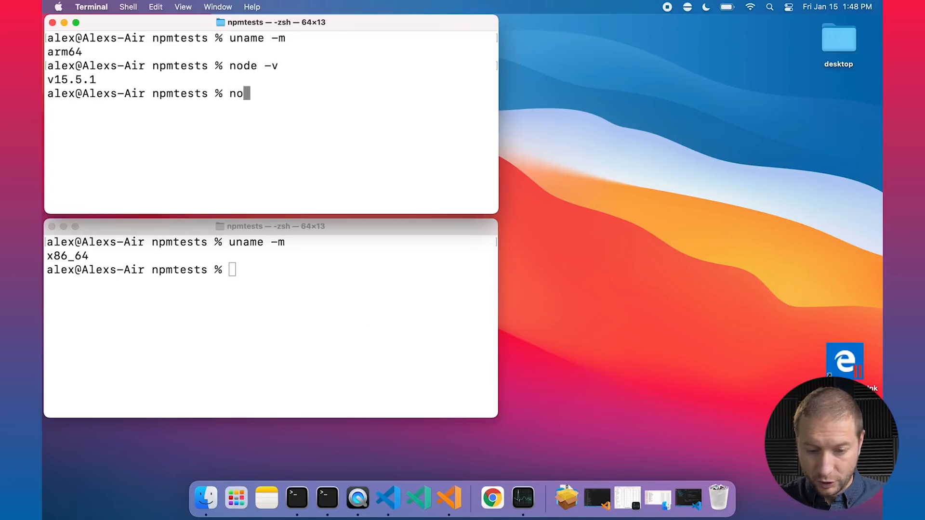
pyautogui.write('require')
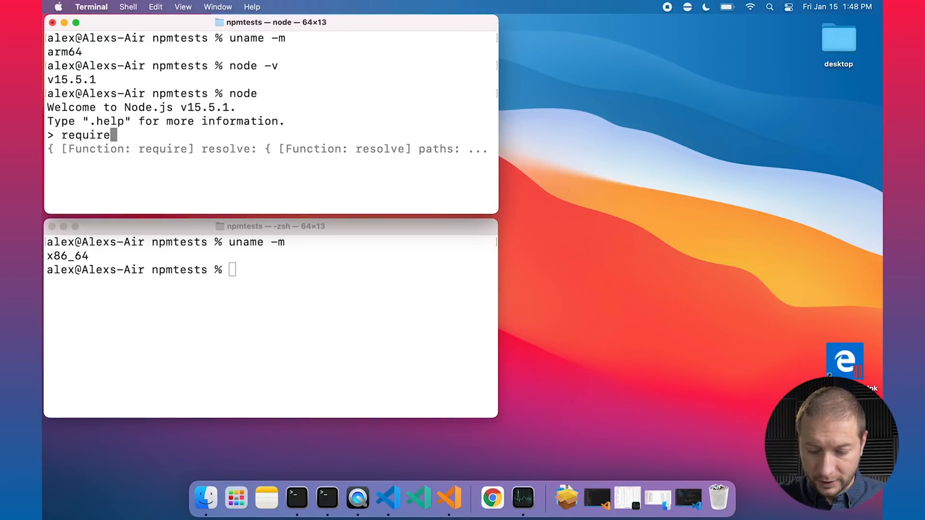
pyautogui.write("('process')")
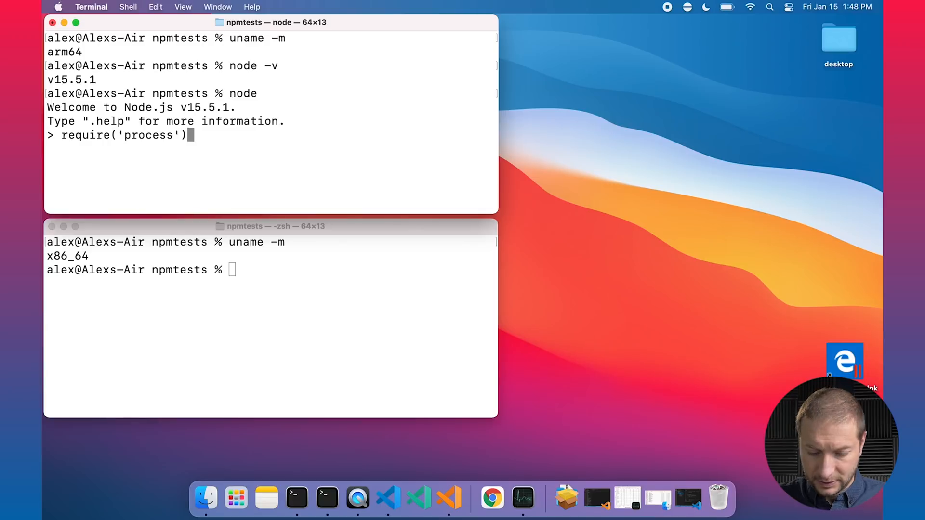
pyautogui.write('.arch')
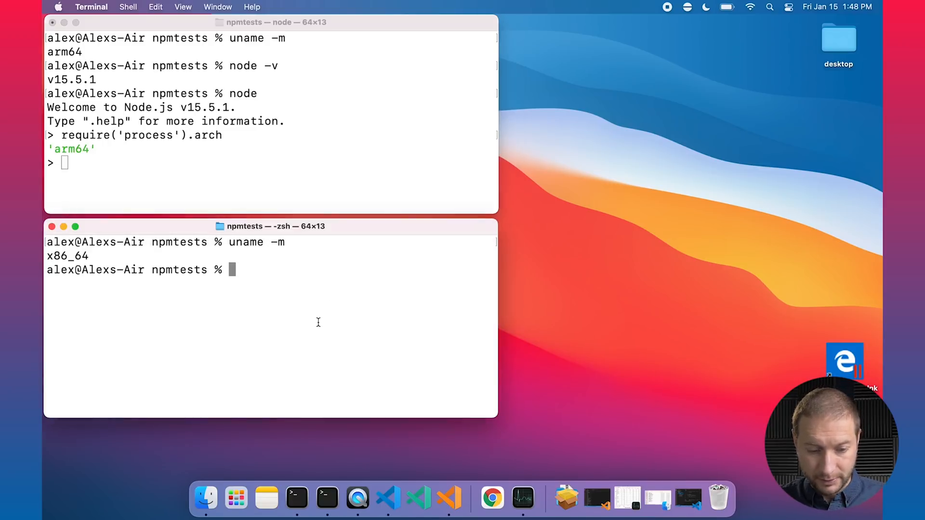
pyautogui.write('node -v')
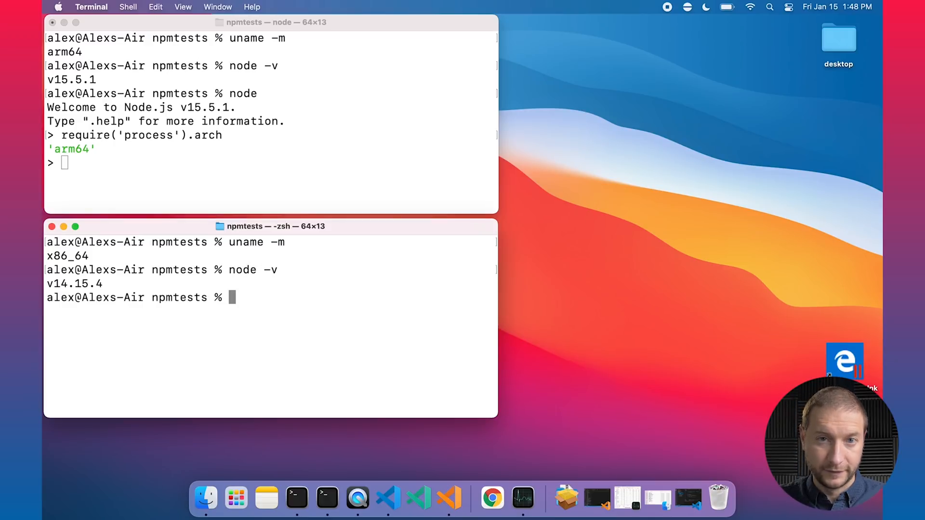
pyautogui.write('node')
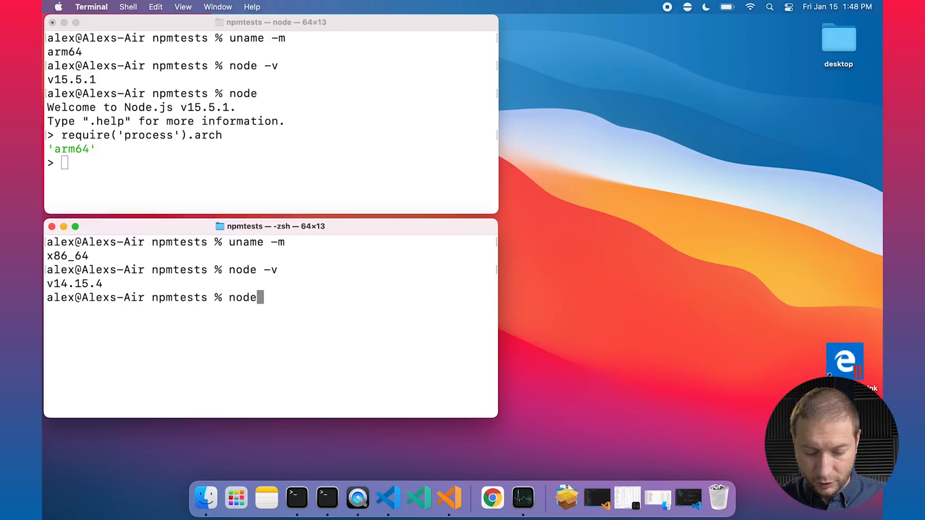
pyautogui.write("require('process').arch")
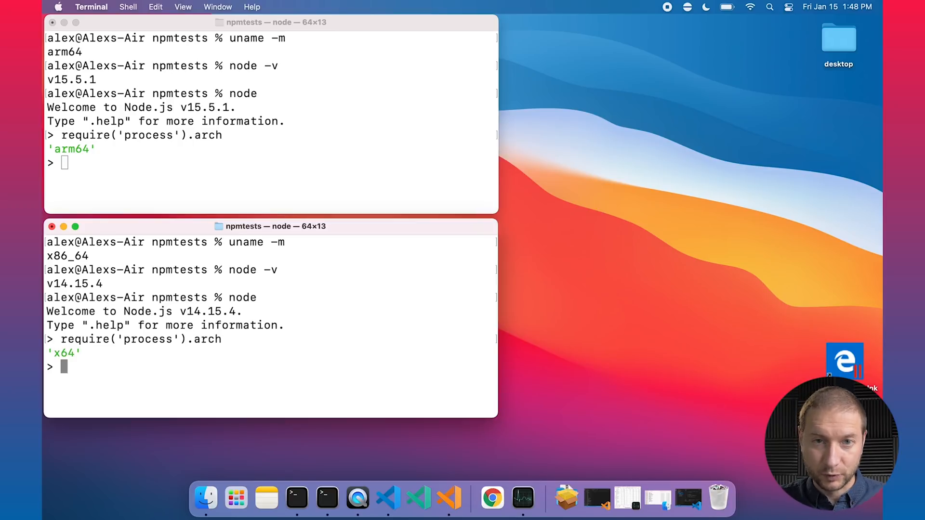
pyautogui.moveTo(297, 195)
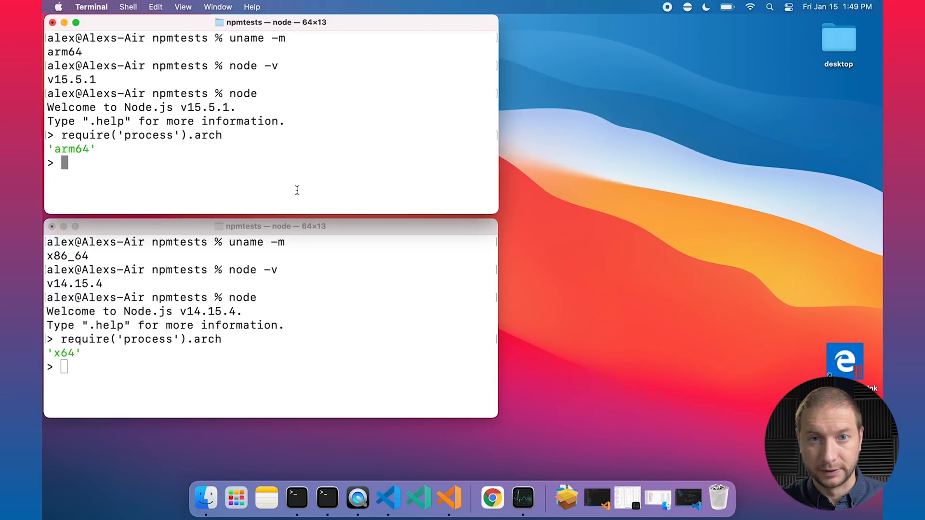
# Exit both Node REPLs and list the npmtests files with ls, then return to VS Code.
pyautogui.press('ctrl+c')
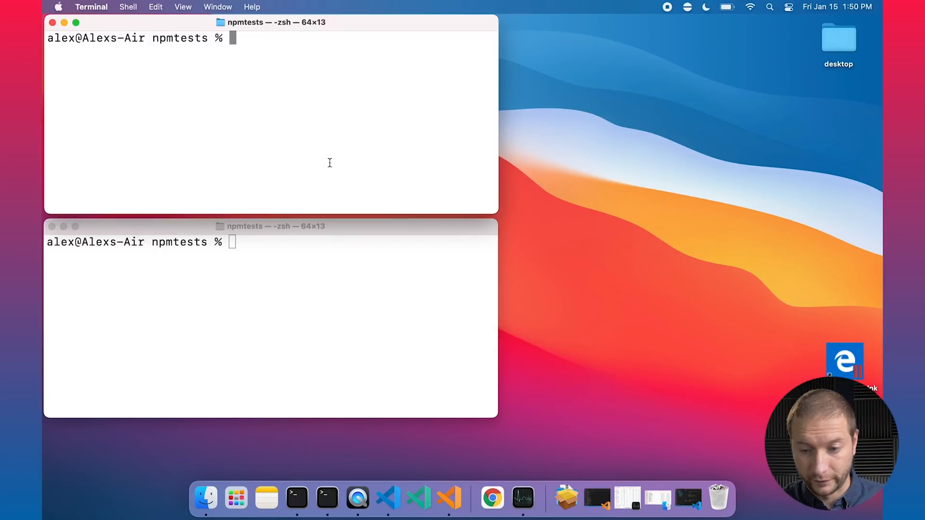
pyautogui.write('ls')
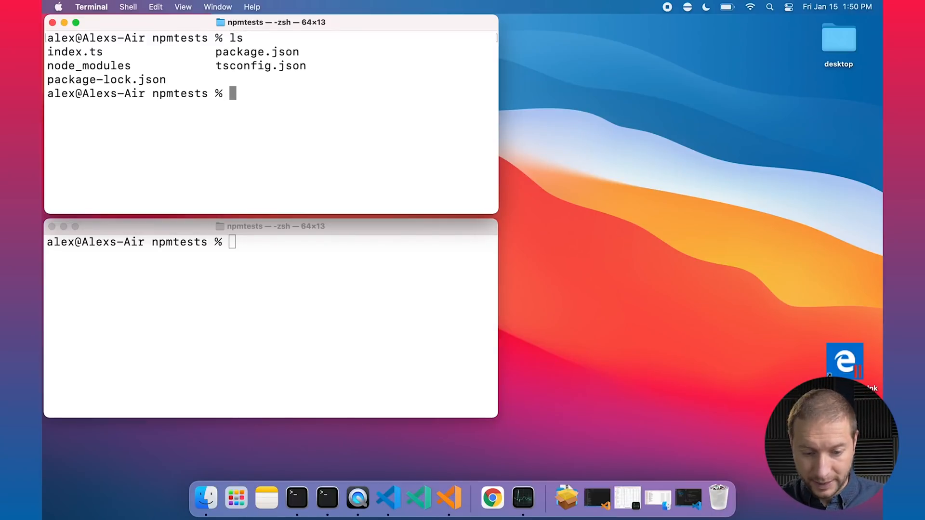
pyautogui.write('ls')
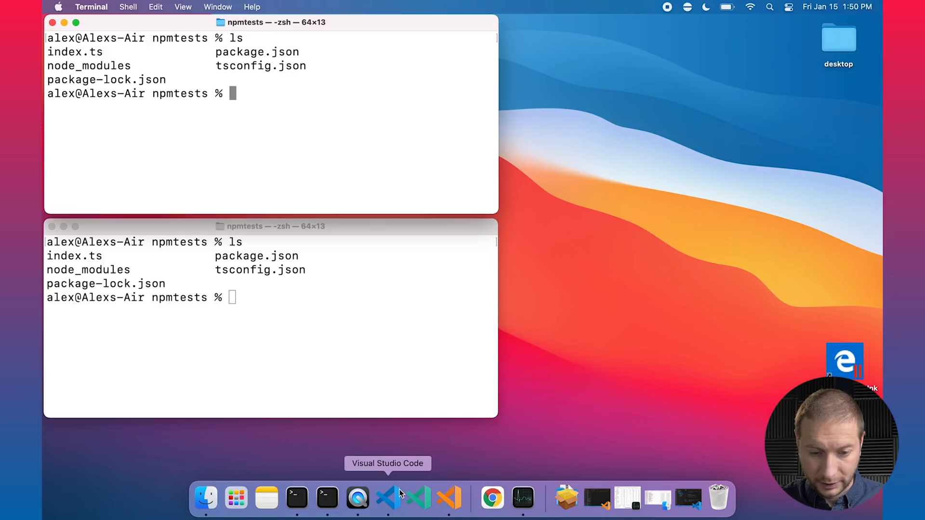
pyautogui.click(387, 498)
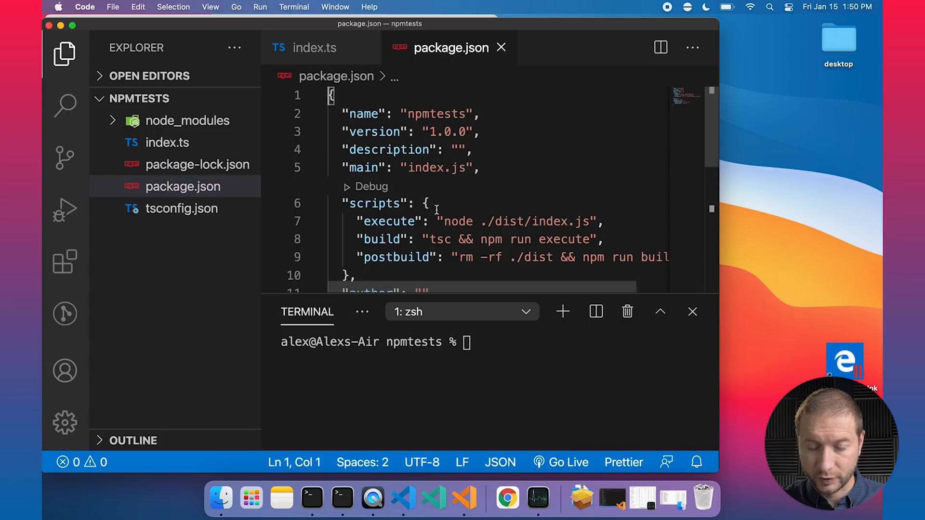
pyautogui.scroll(-3)
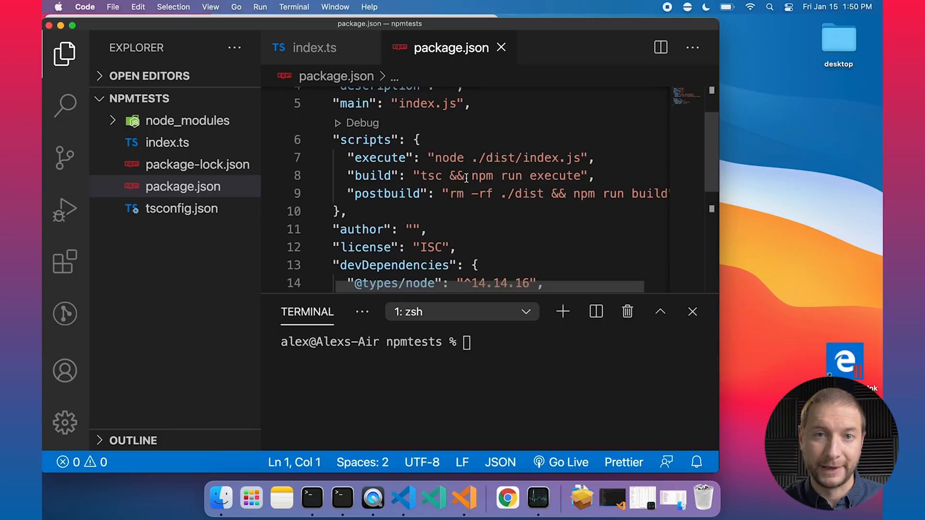
pyautogui.moveTo(231, 138)
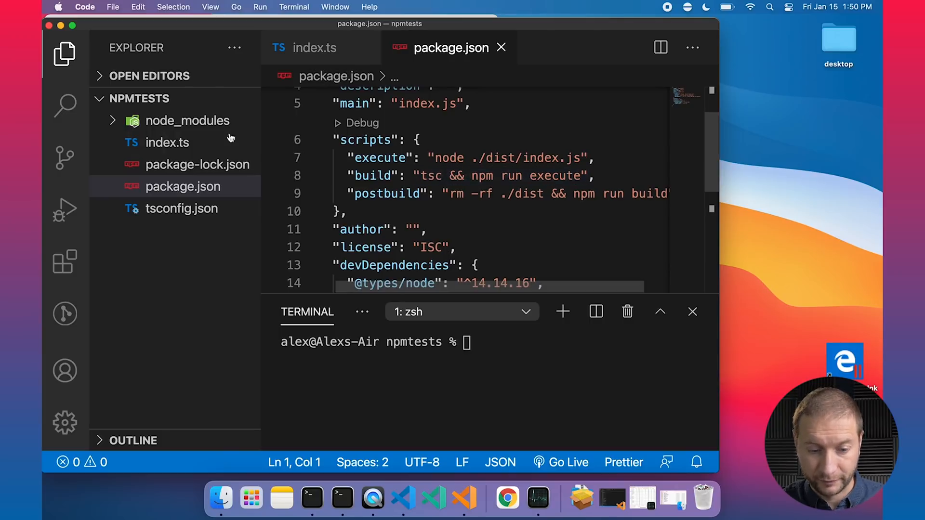
pyautogui.moveTo(167, 142)
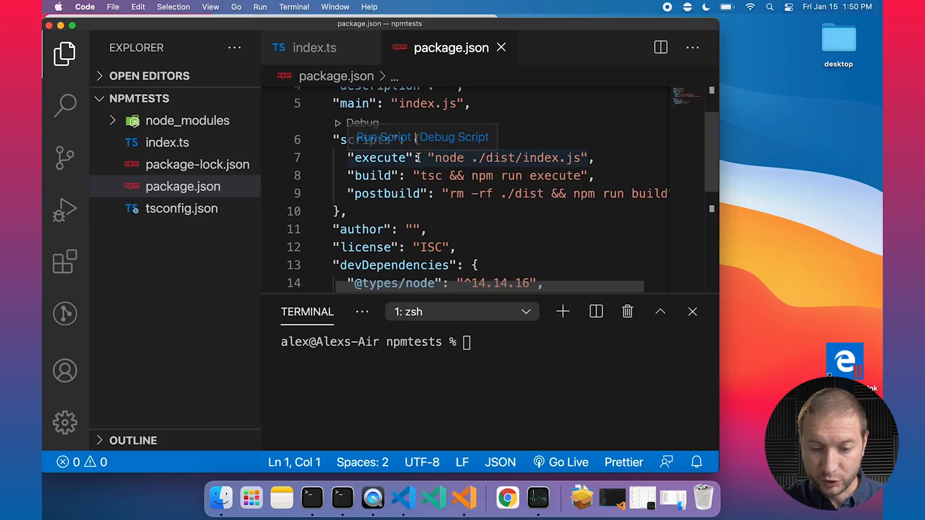
pyautogui.doubleClick(385, 193)
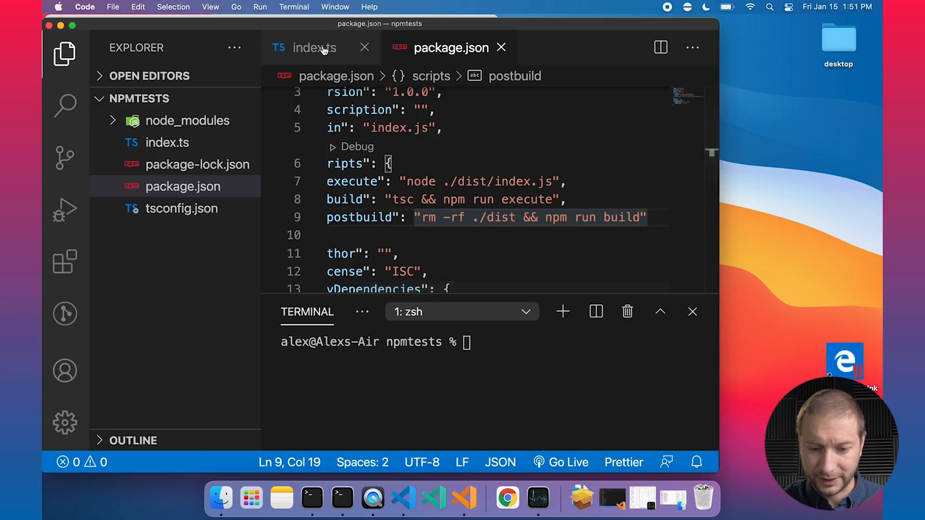
# Review doWork's count > 10 check and incrementCount in index.ts.
pyautogui.click(304, 47)
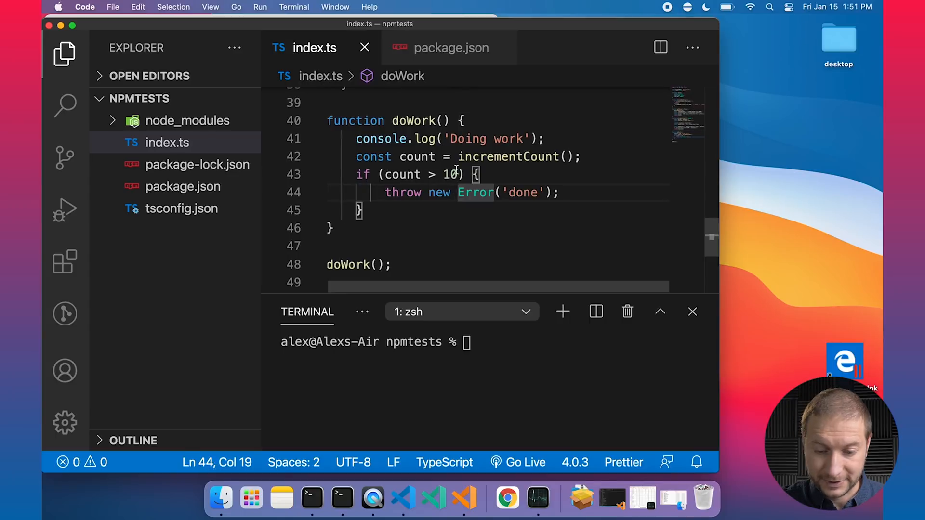
pyautogui.click(460, 174)
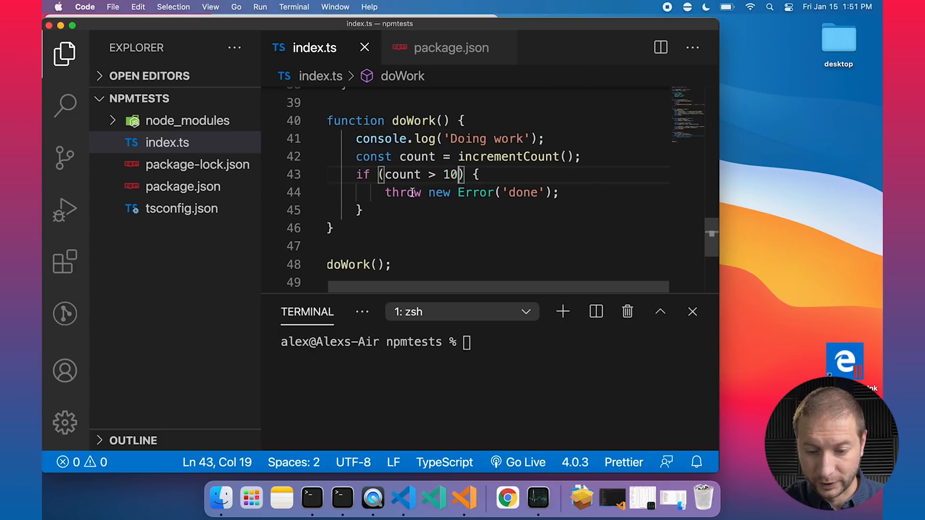
pyautogui.click(559, 192)
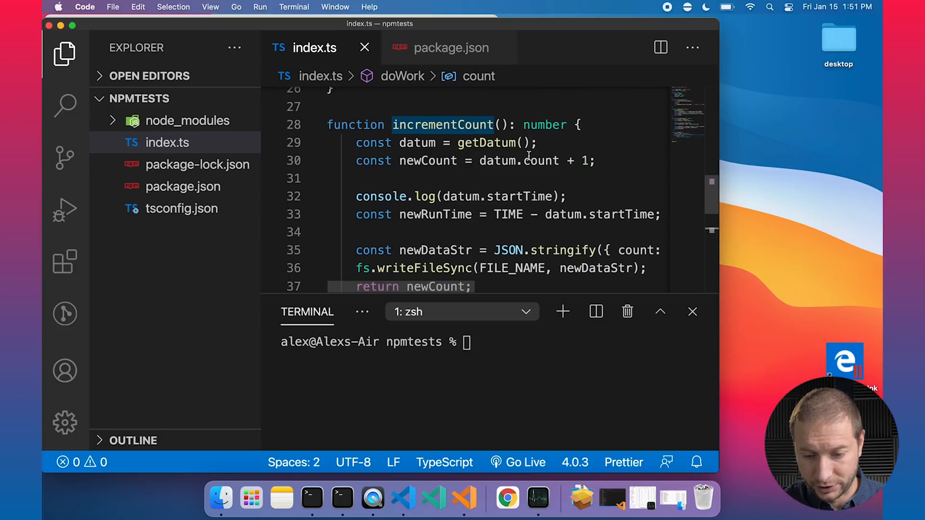
pyautogui.scroll(-3)
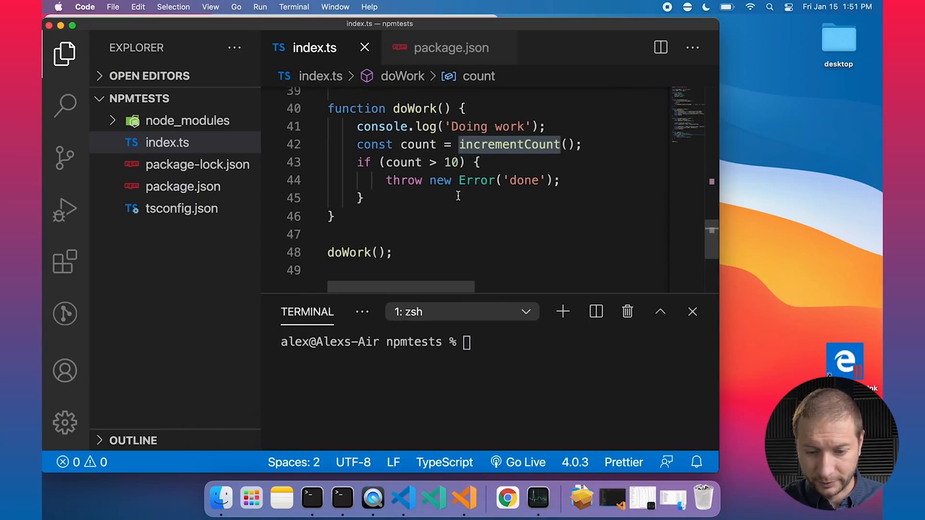
pyautogui.click(463, 162)
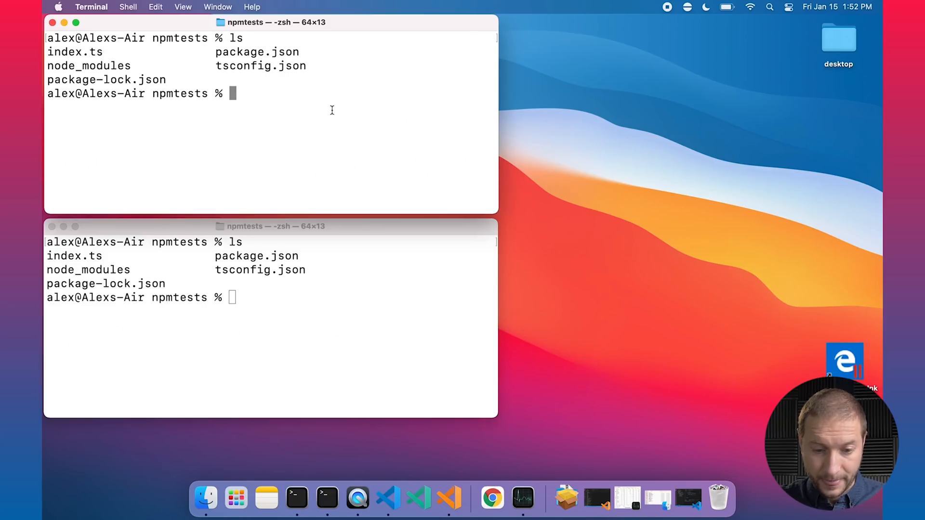
# Run npm run build natively in the top Terminal window.
pyautogui.write('npm run')
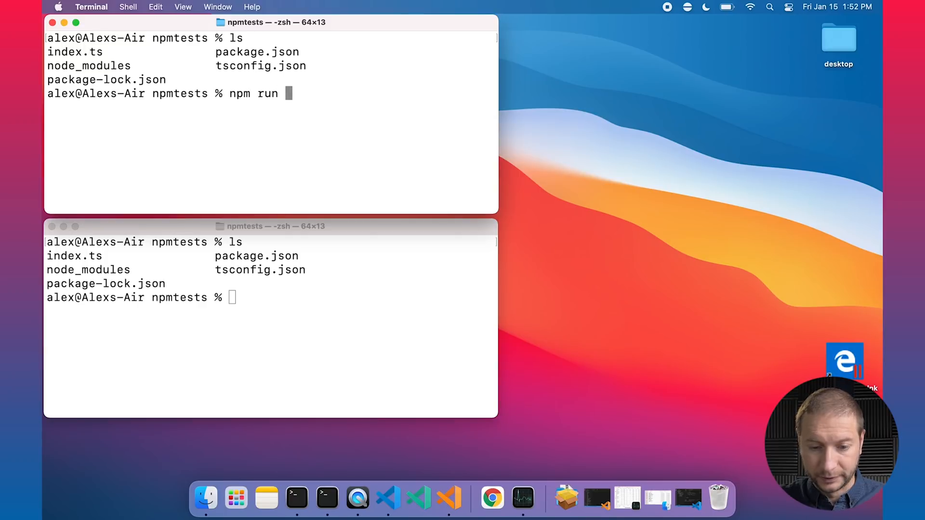
pyautogui.write('build')
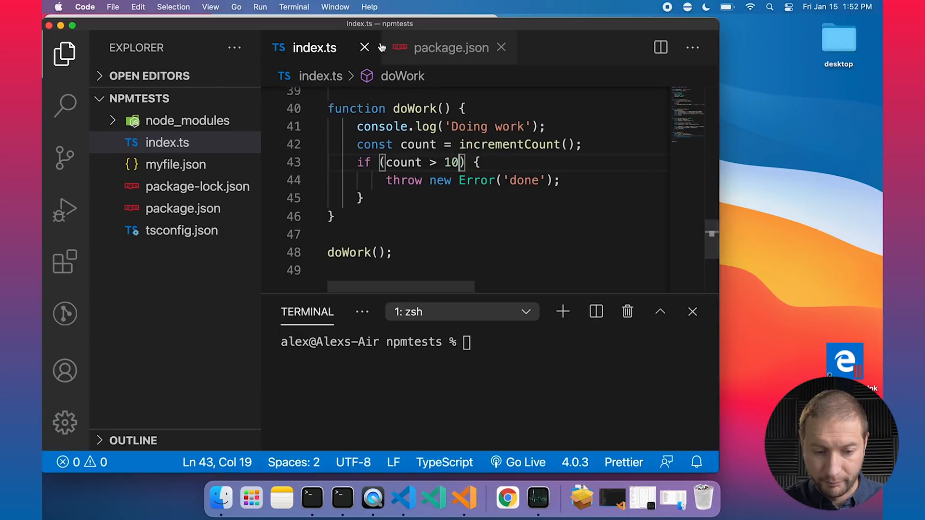
# Open myfile.json to read count 5, start time and run time.
pyautogui.click(175, 165)
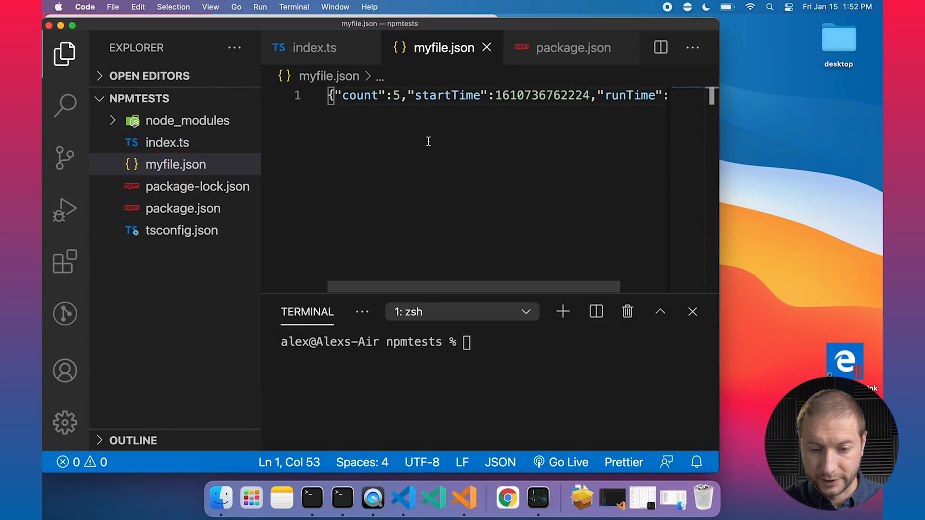
pyautogui.write('6')
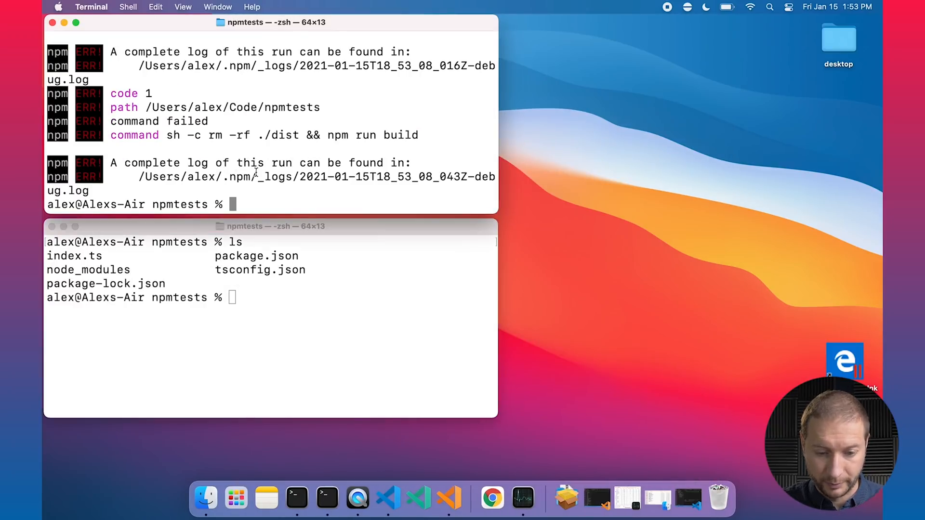
pyautogui.moveTo(345, 478)
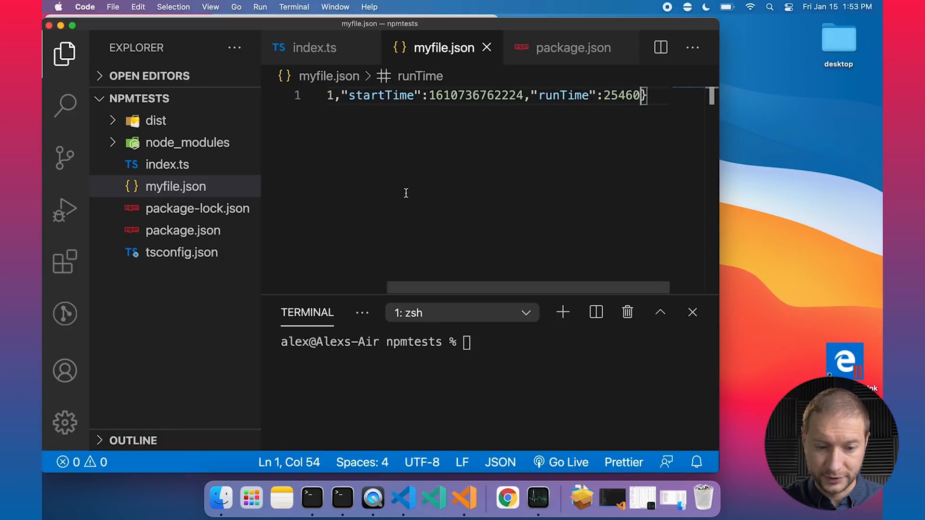
# Delete myfile.json and rerun npm run build in the Rosetta Terminal window.
pyautogui.click(175, 187)
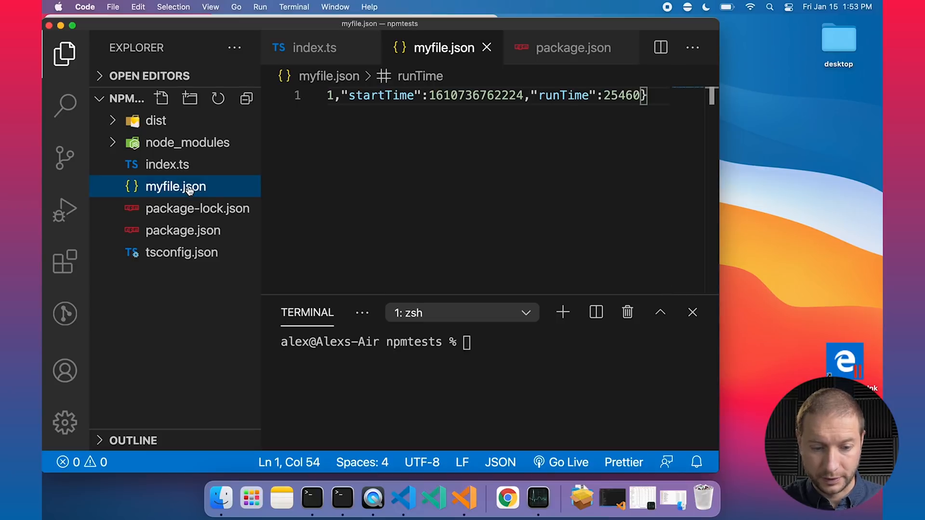
pyautogui.rightClick(176, 186)
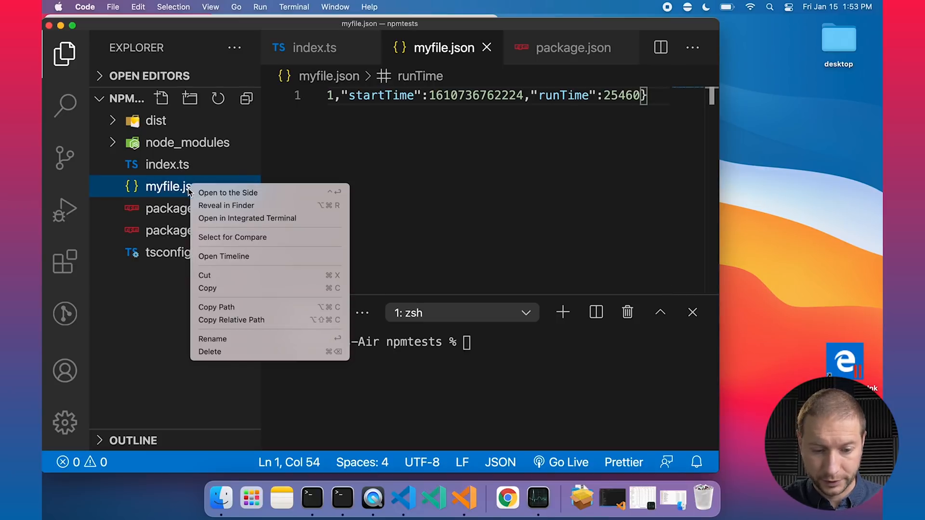
pyautogui.moveTo(212, 338)
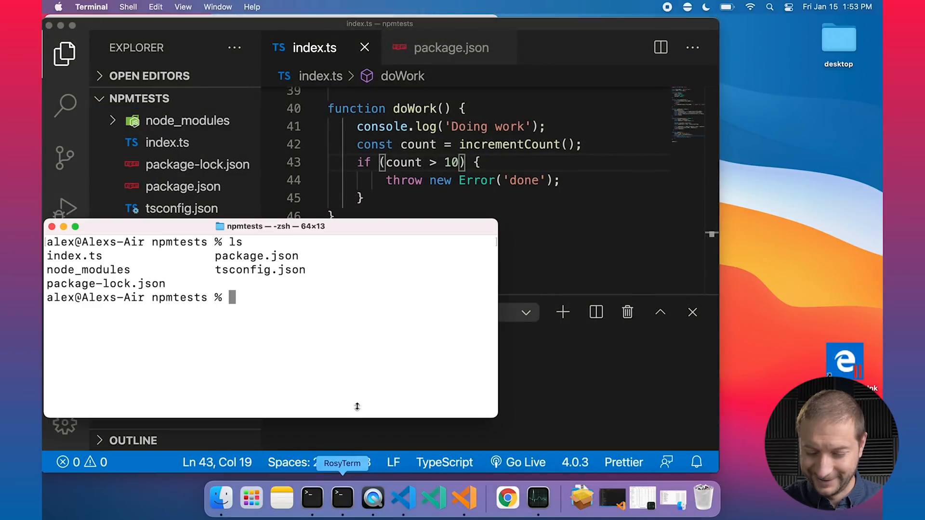
pyautogui.write('npm')
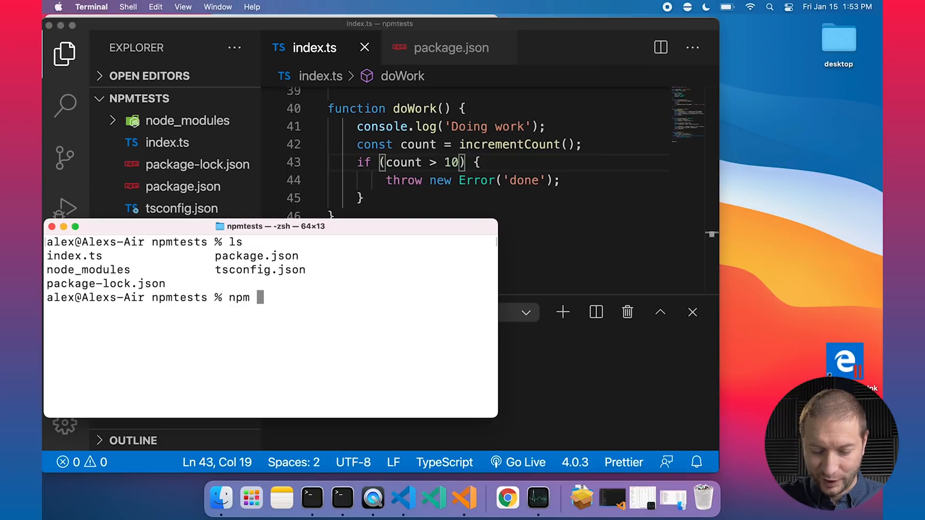
pyautogui.write('run build')
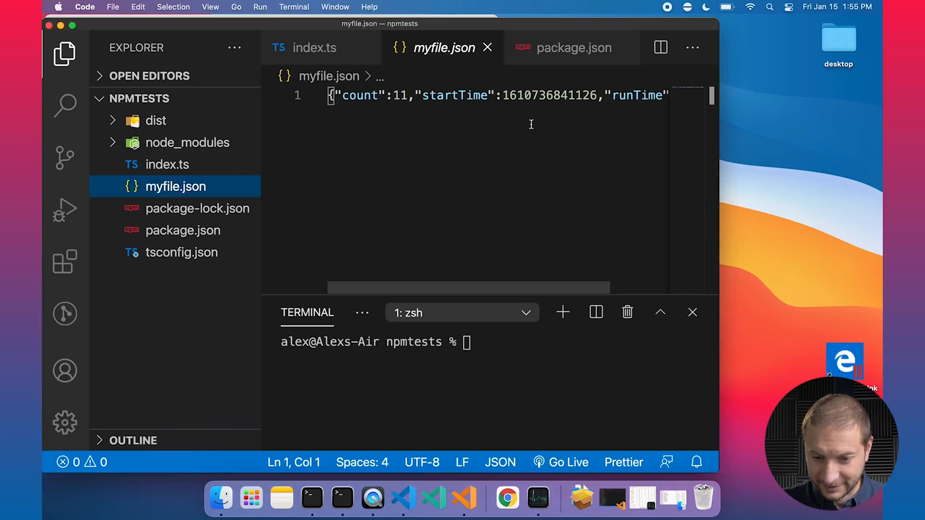
# Read the Rosetta runTime of 56368 in myfile.json, then return to index.ts.
pyautogui.hscroll(3)
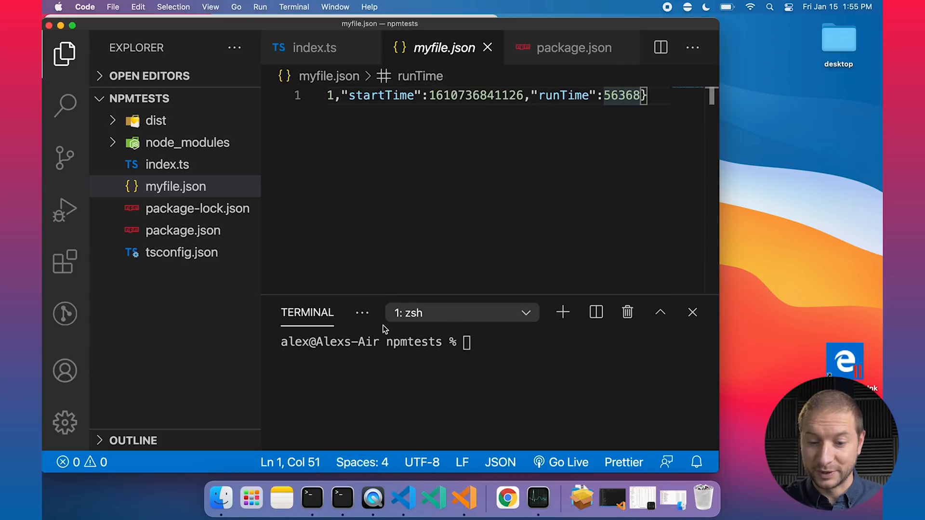
pyautogui.click(488, 48)
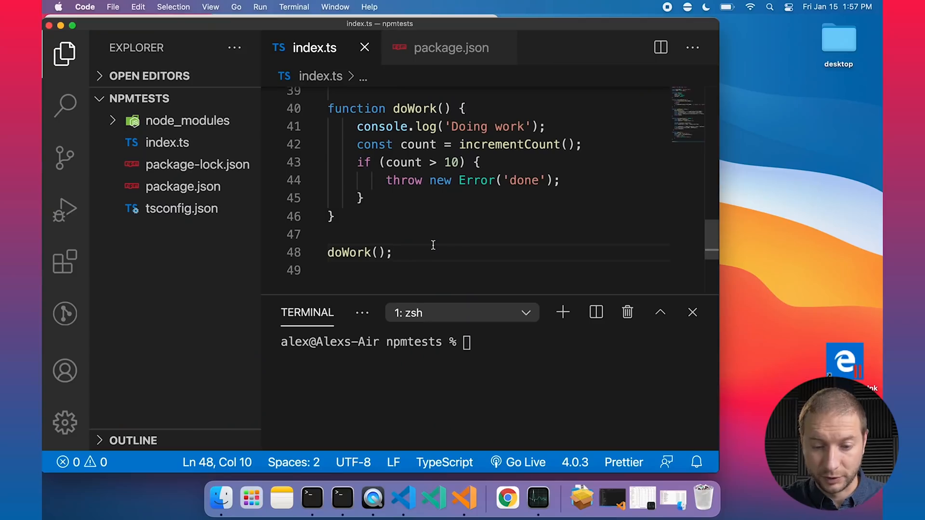
pyautogui.click(463, 162)
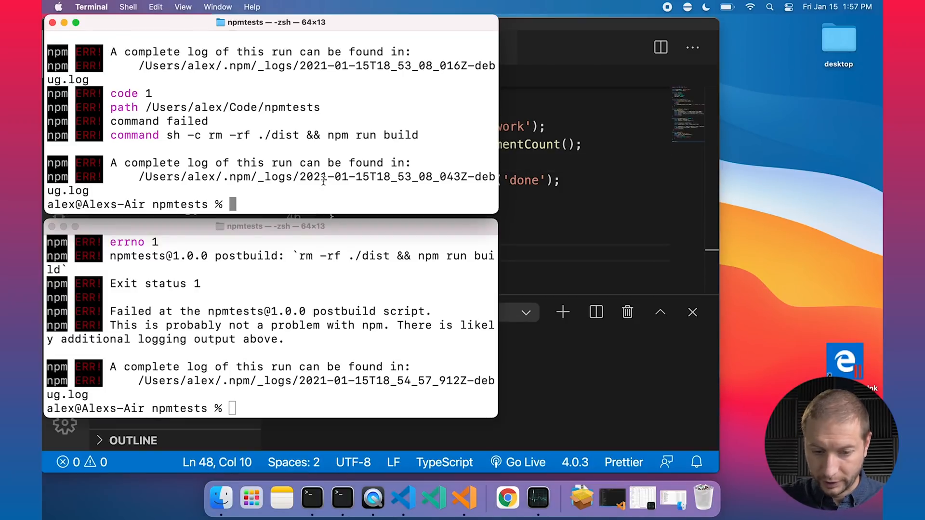
# Rerun npm run build and confirm myfile.json now shows runTime 237447.
pyautogui.write('npm run build')
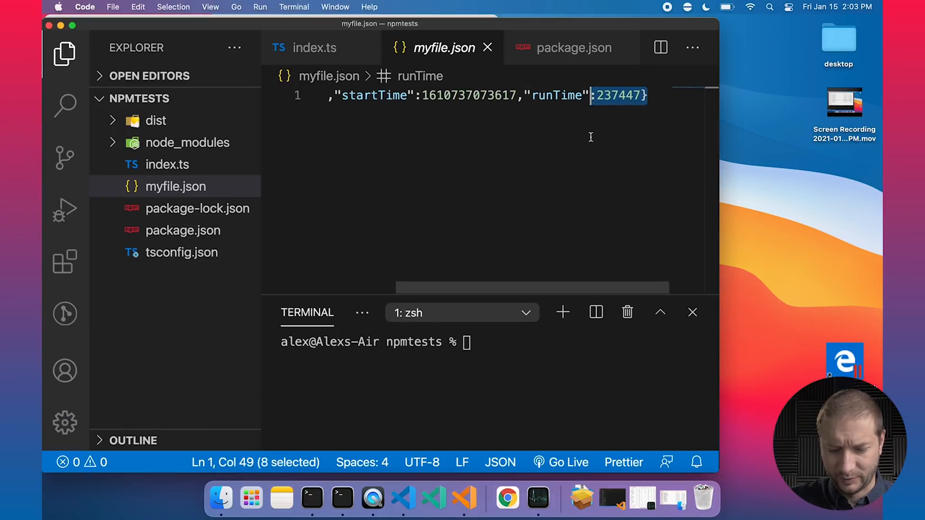
pyautogui.click(646, 95)
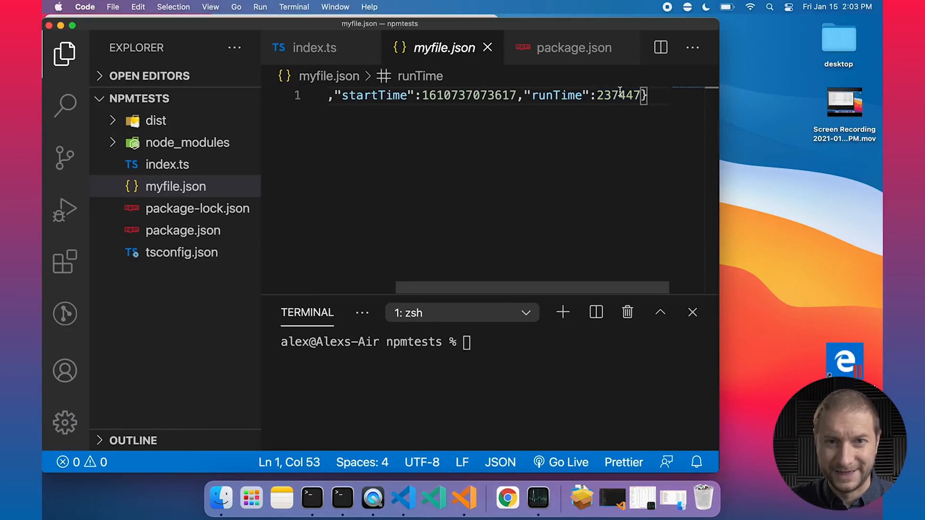